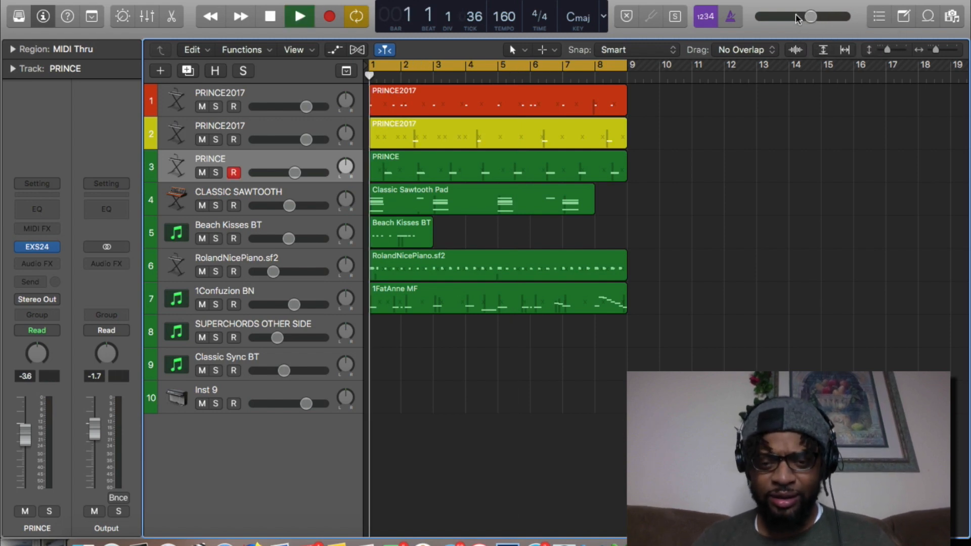
Stop playback, select the PRINCE track and assign it a pink colour via Assign Track Color.
{"action": "left_click", "coordinate": [299, 16]}
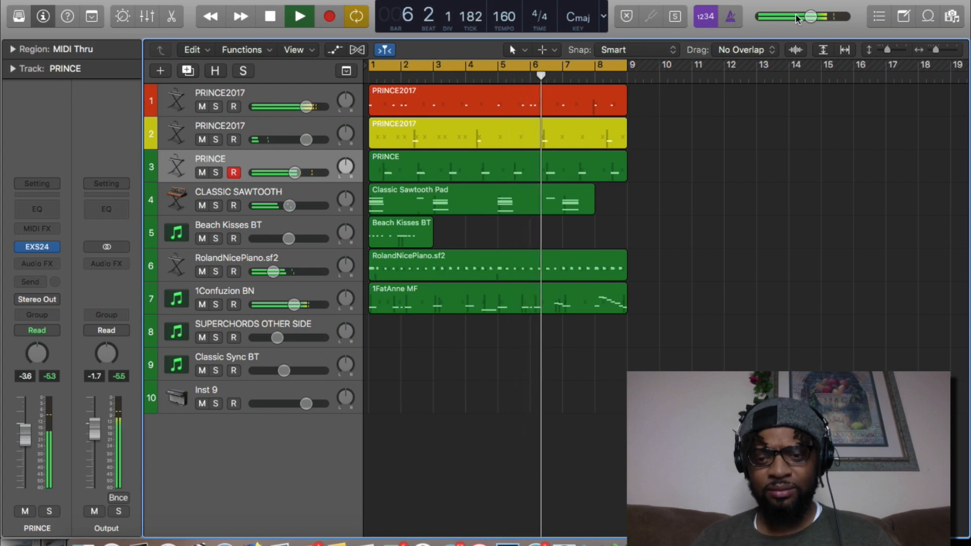
{"action": "left_click", "coordinate": [300, 16]}
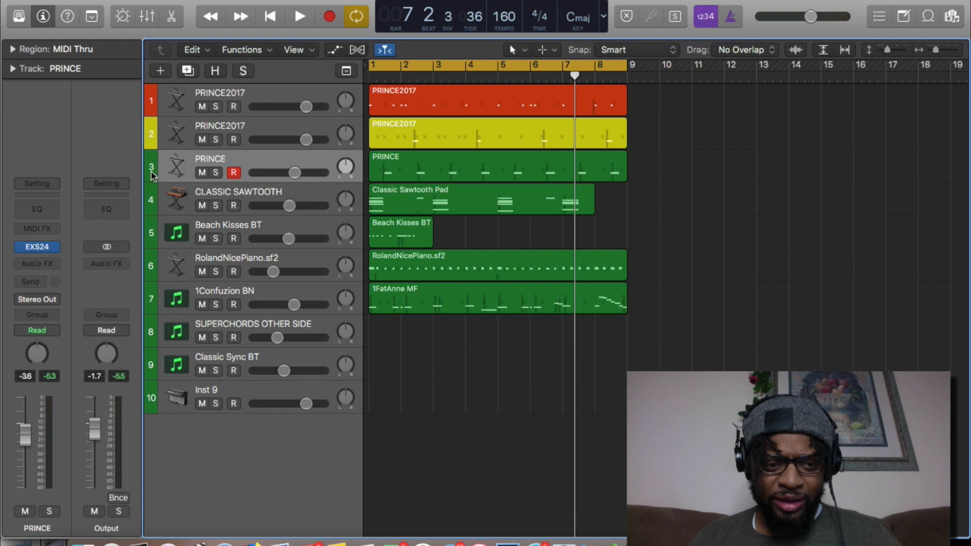
{"action": "left_click", "coordinate": [496, 166]}
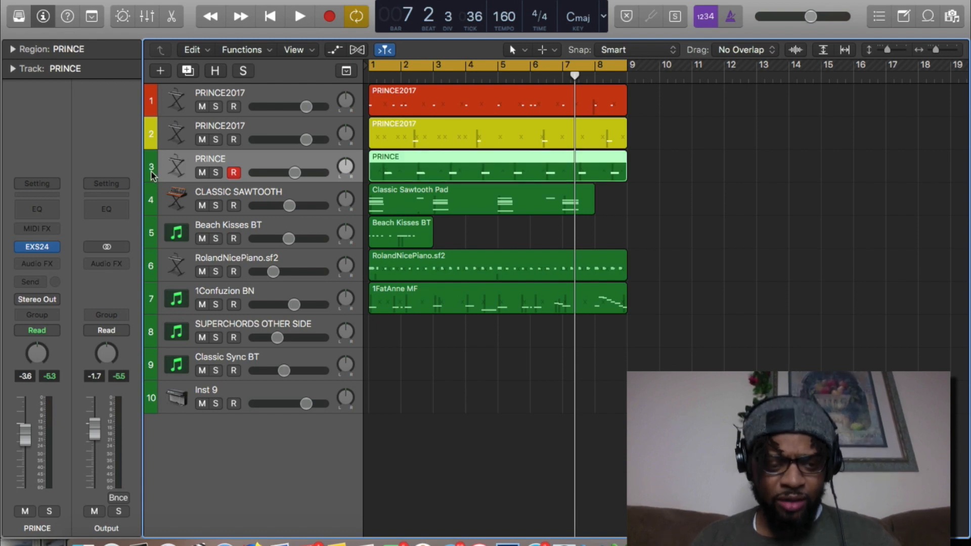
{"action": "right_click", "coordinate": [210, 166]}
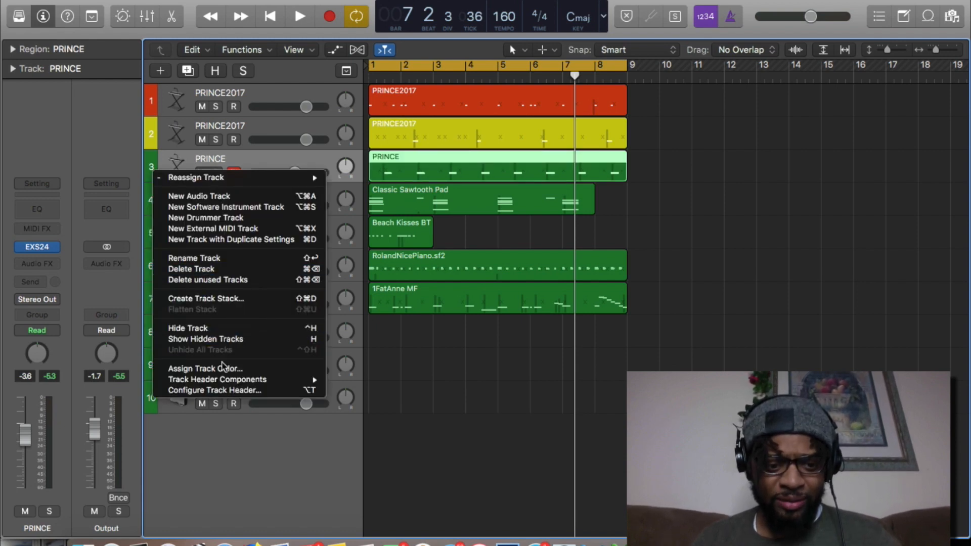
{"action": "mouse_move", "coordinate": [207, 368]}
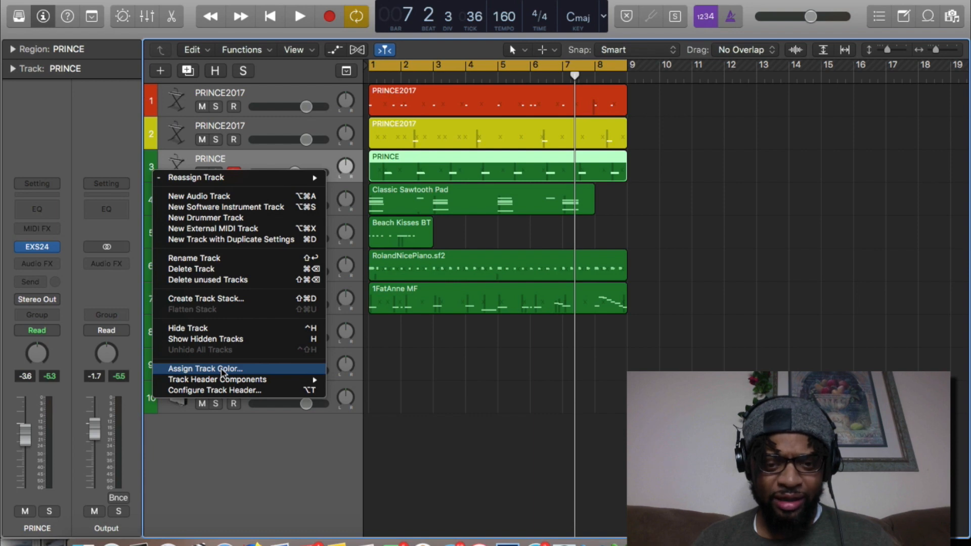
{"action": "left_click", "coordinate": [205, 368]}
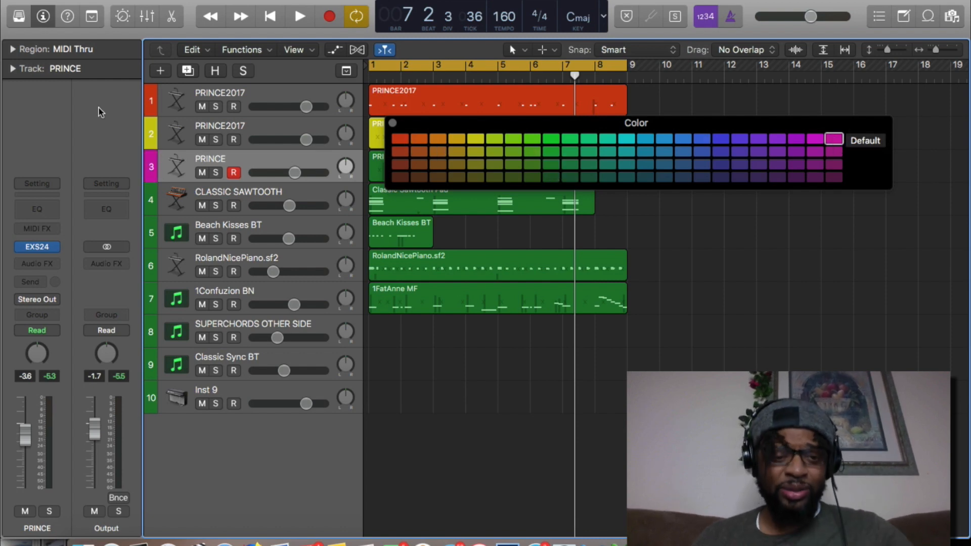
{"action": "mouse_move", "coordinate": [74, 121]}
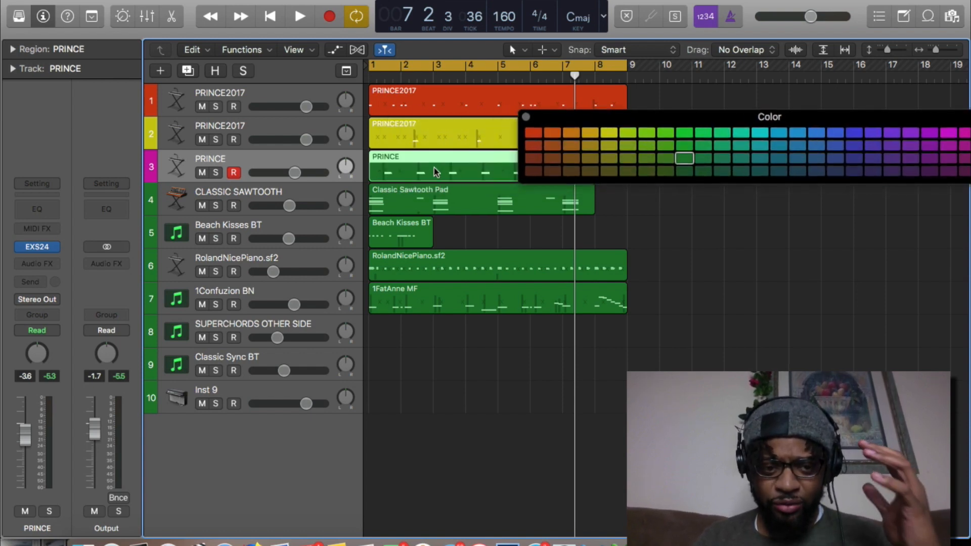
{"action": "mouse_move", "coordinate": [445, 172]}
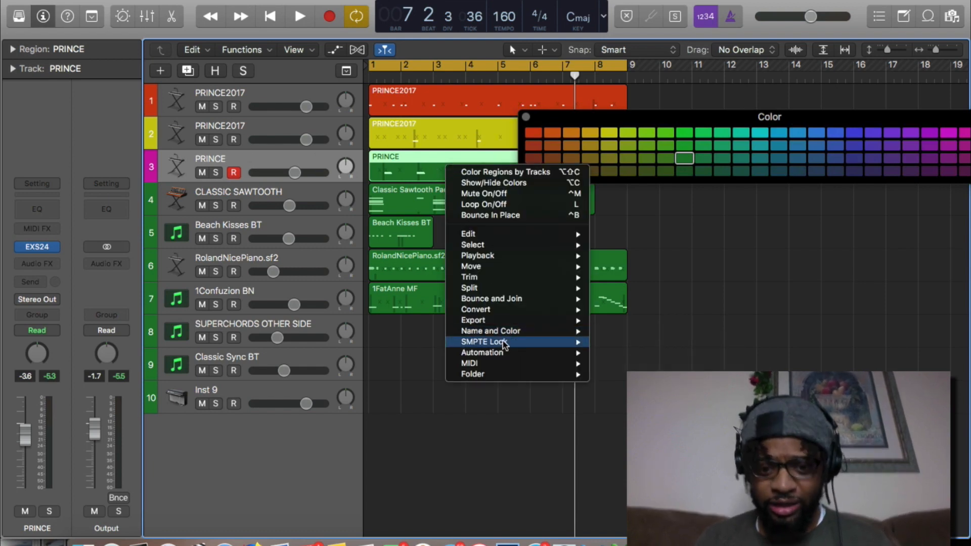
{"action": "mouse_move", "coordinate": [491, 331]}
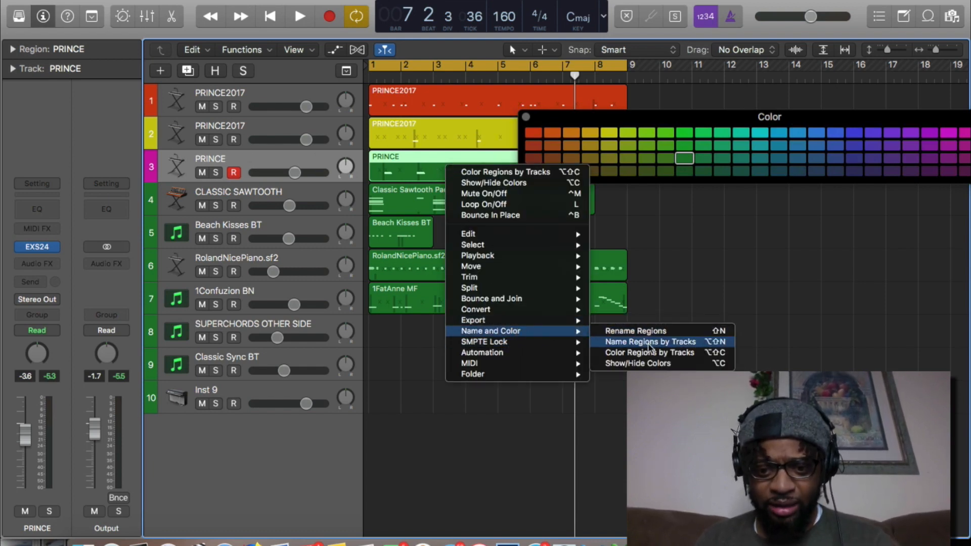
{"action": "mouse_move", "coordinate": [650, 352]}
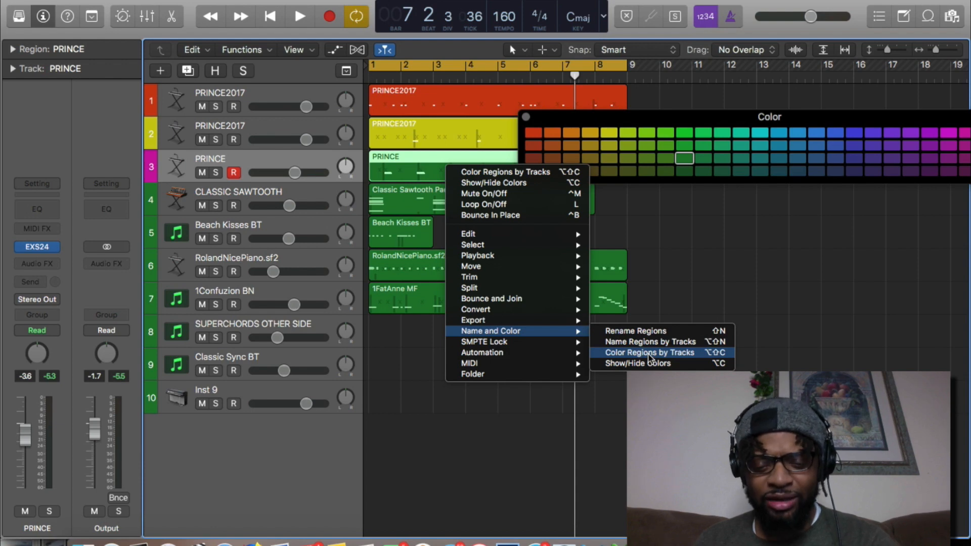